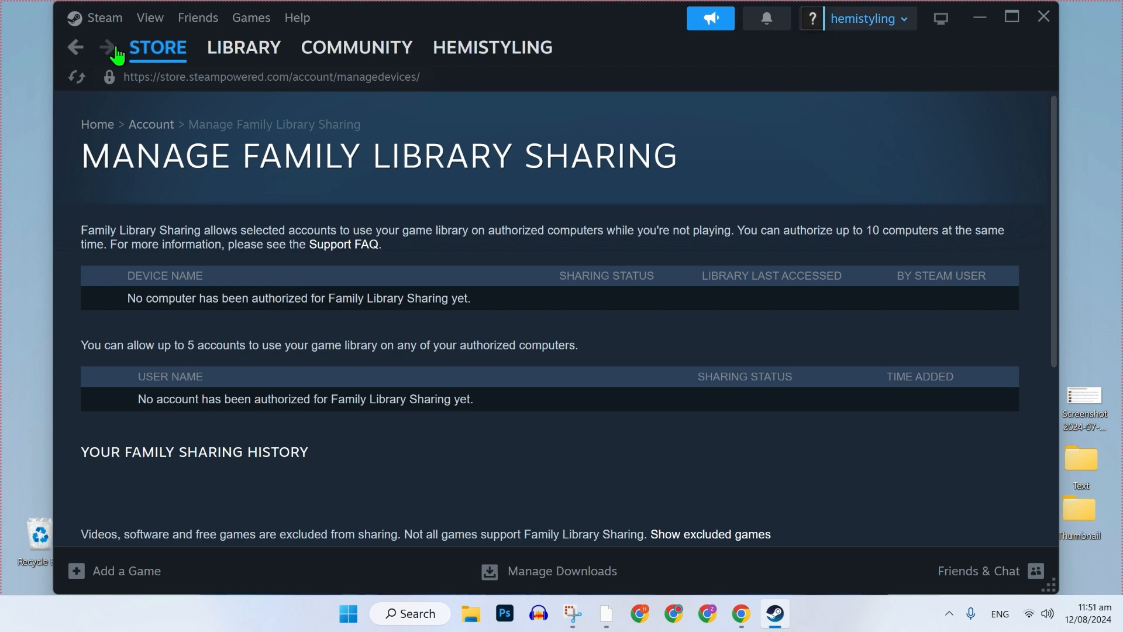
{"action": "mouse_move", "coordinate": [89, 28]}
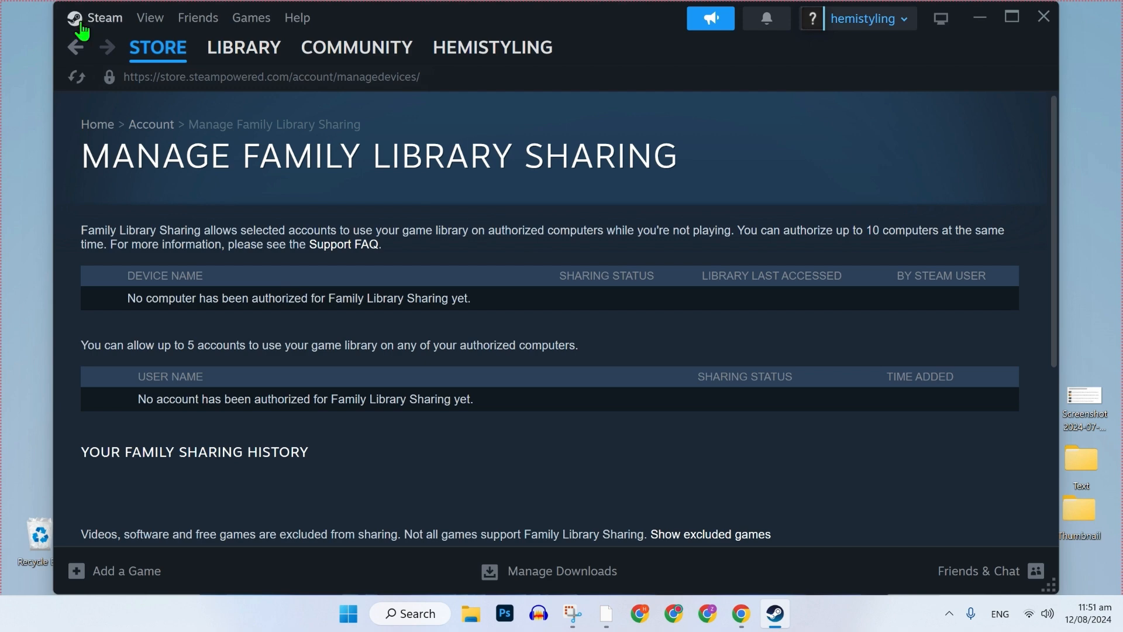
Step: Return to the Store front page from the empty Family Library Sharing page
{"action": "left_click", "coordinate": [74, 48]}
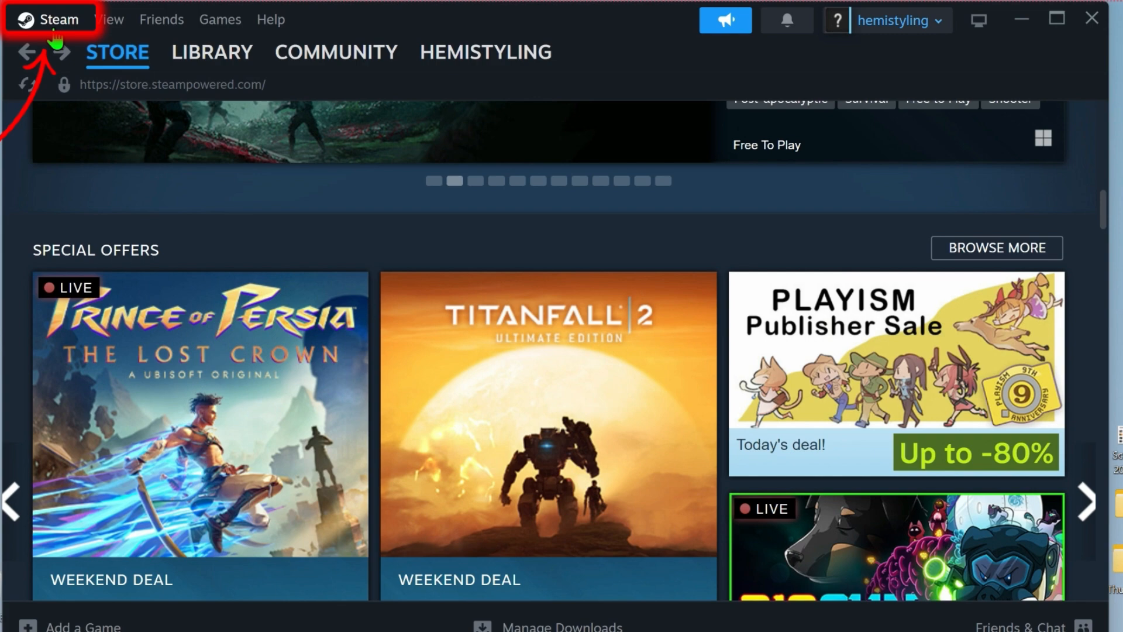
Step: Turn on 'Authorize Library Sharing on this device' in Settings > Family and manage sharing
{"action": "left_click", "coordinate": [50, 19]}
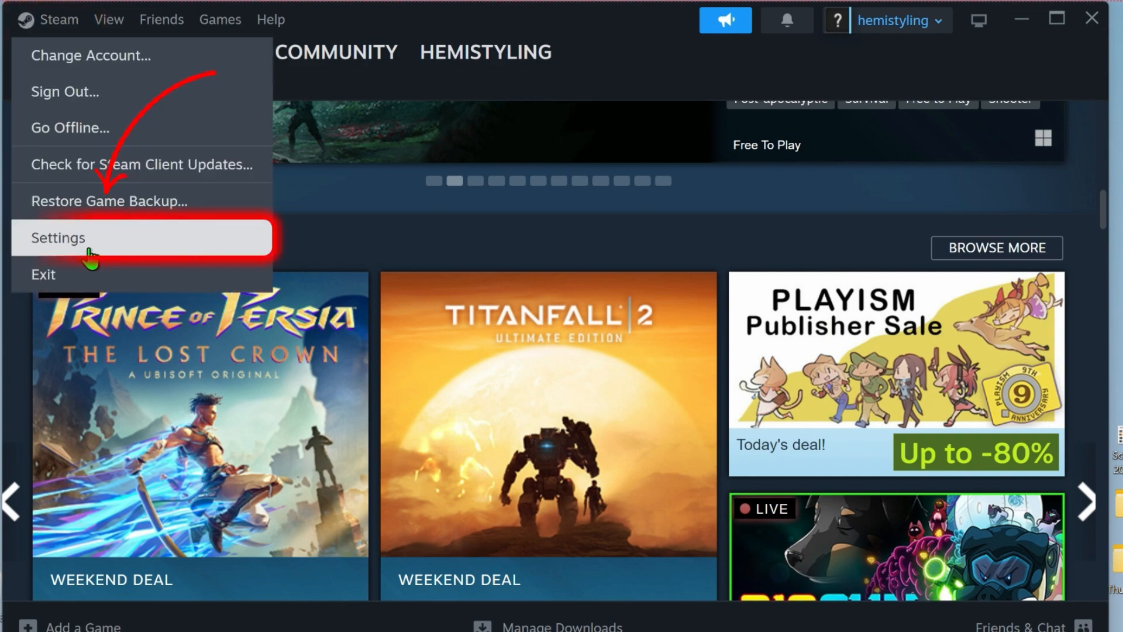
{"action": "left_click", "coordinate": [57, 237]}
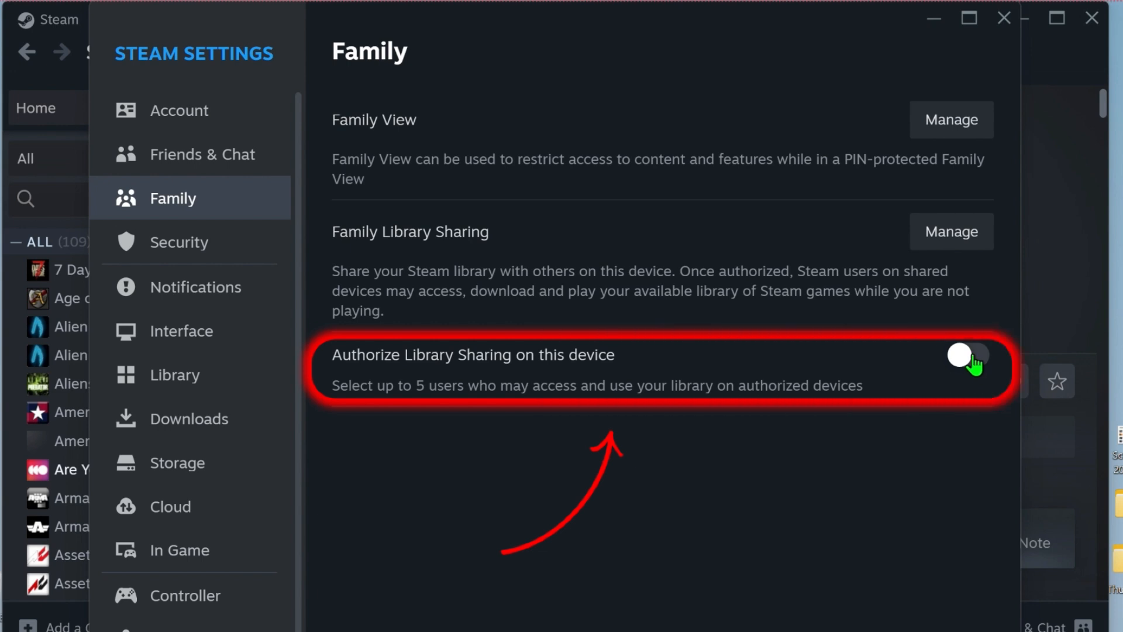
{"action": "left_click", "coordinate": [967, 366]}
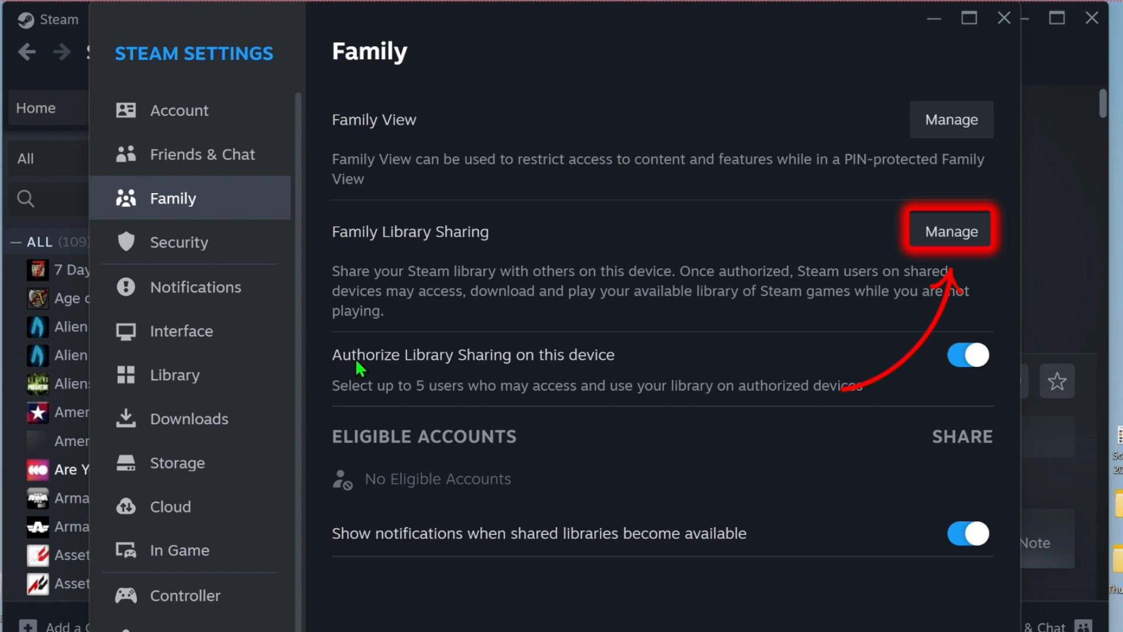
{"action": "left_click", "coordinate": [950, 229]}
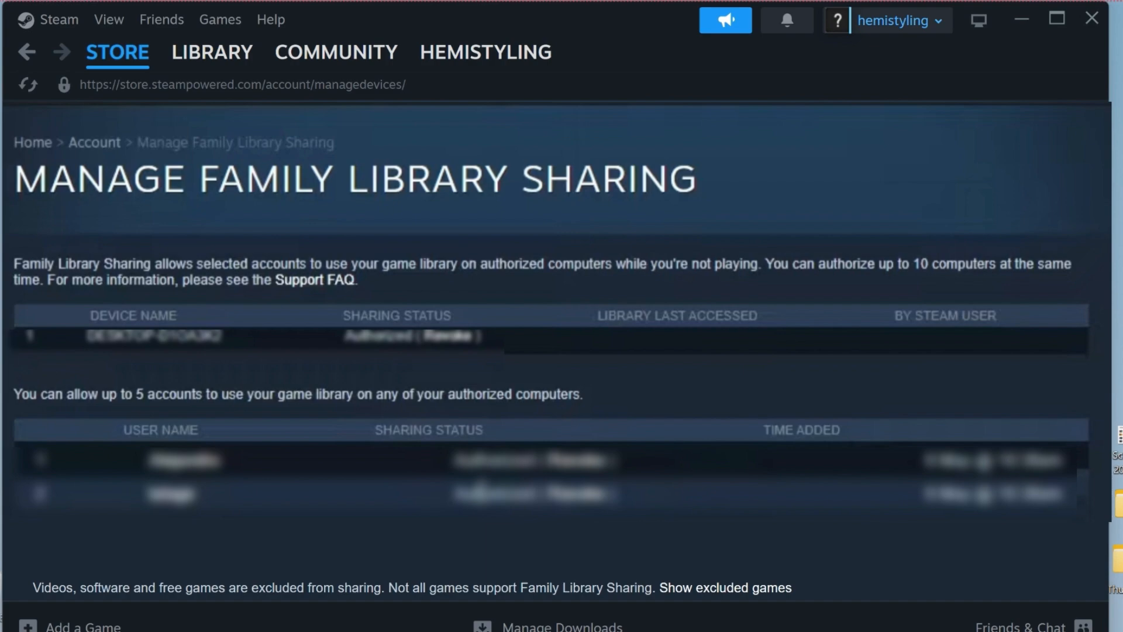
Step: Review the authorized computer and two accounts, then go to the game Library
{"action": "left_click", "coordinate": [213, 53]}
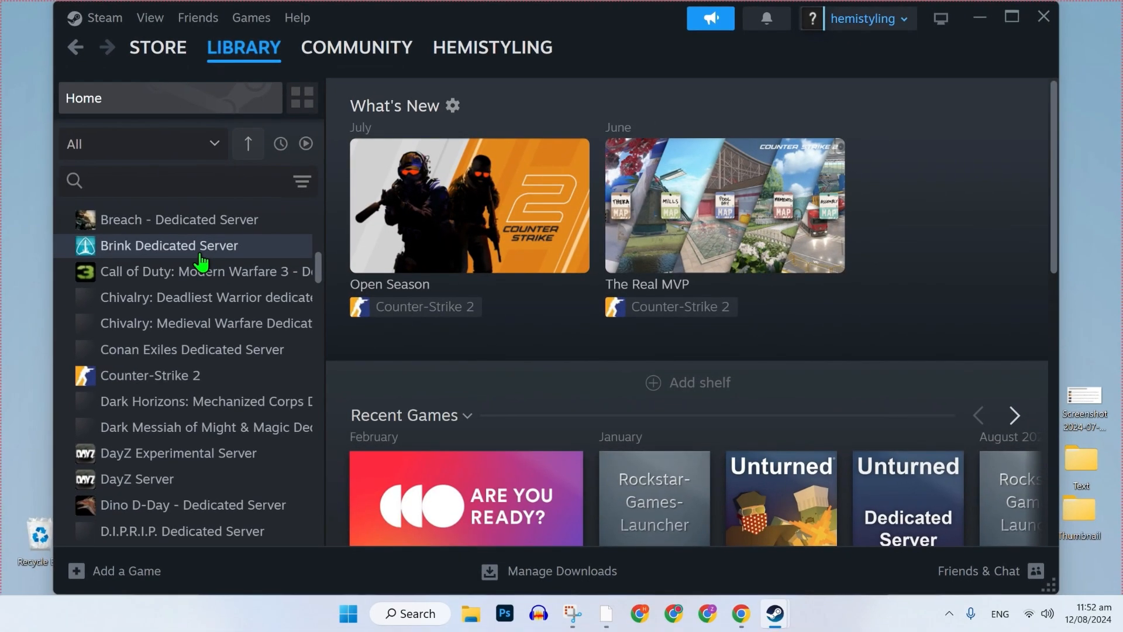
Step: Select Counter-Strike 2 in the library, shown as borrowed from a friend's library
{"action": "left_click", "coordinate": [150, 376]}
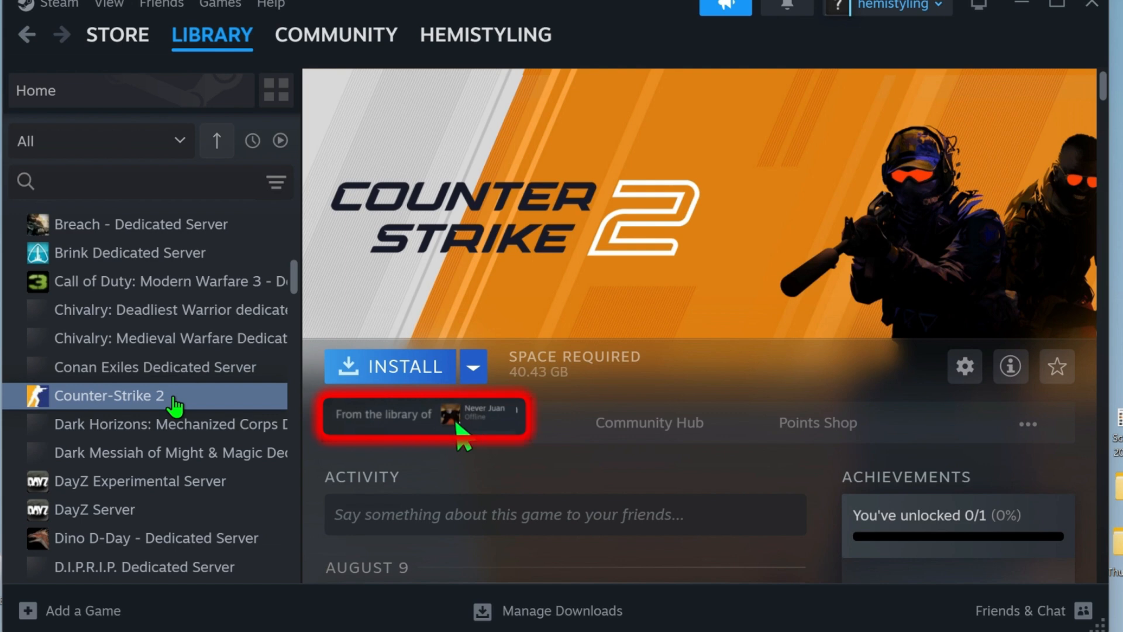